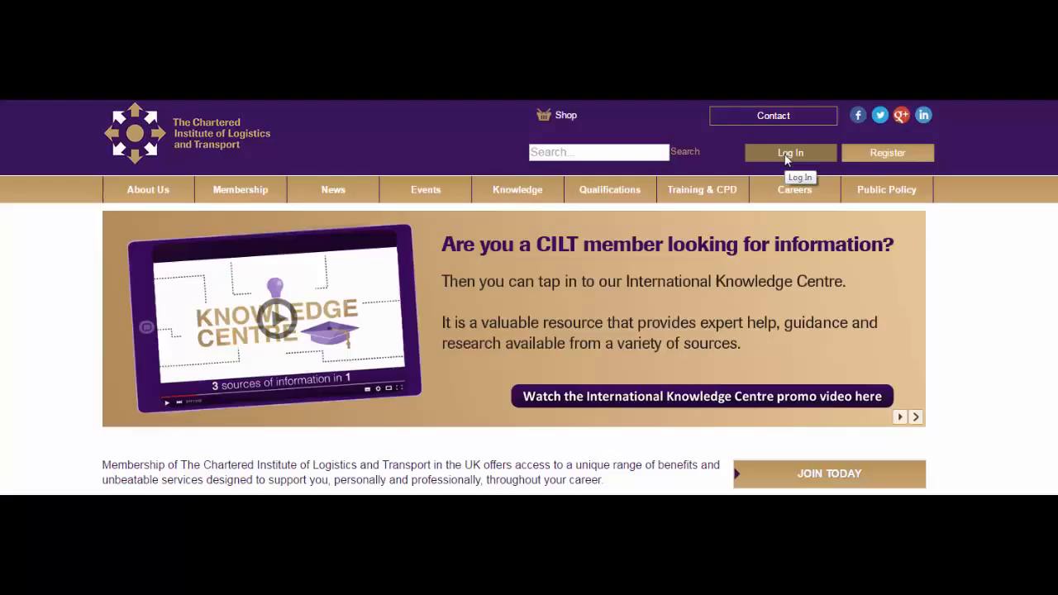
left_click(789, 152)
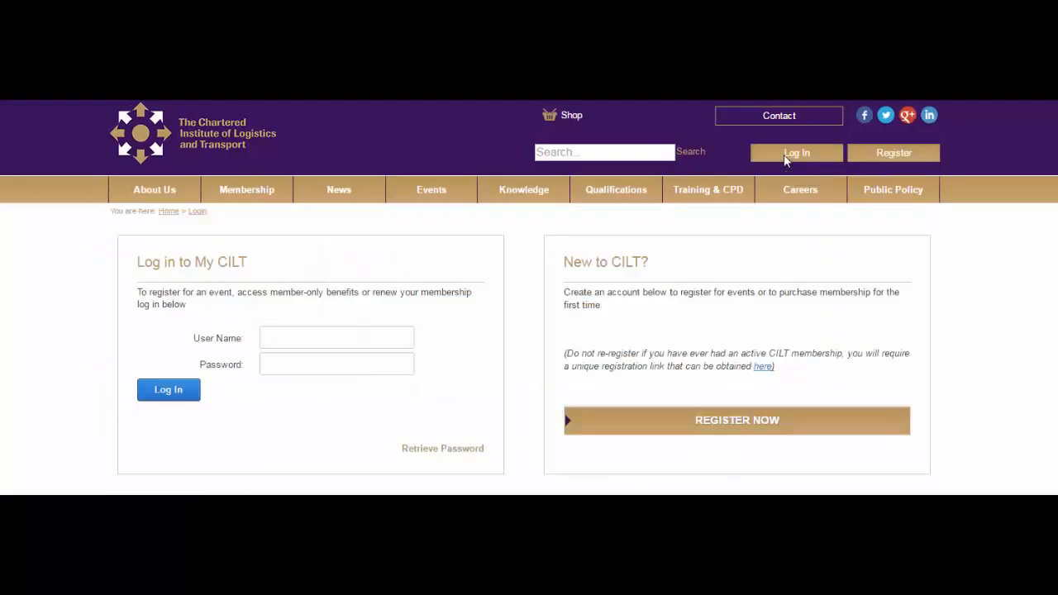
type("76416")
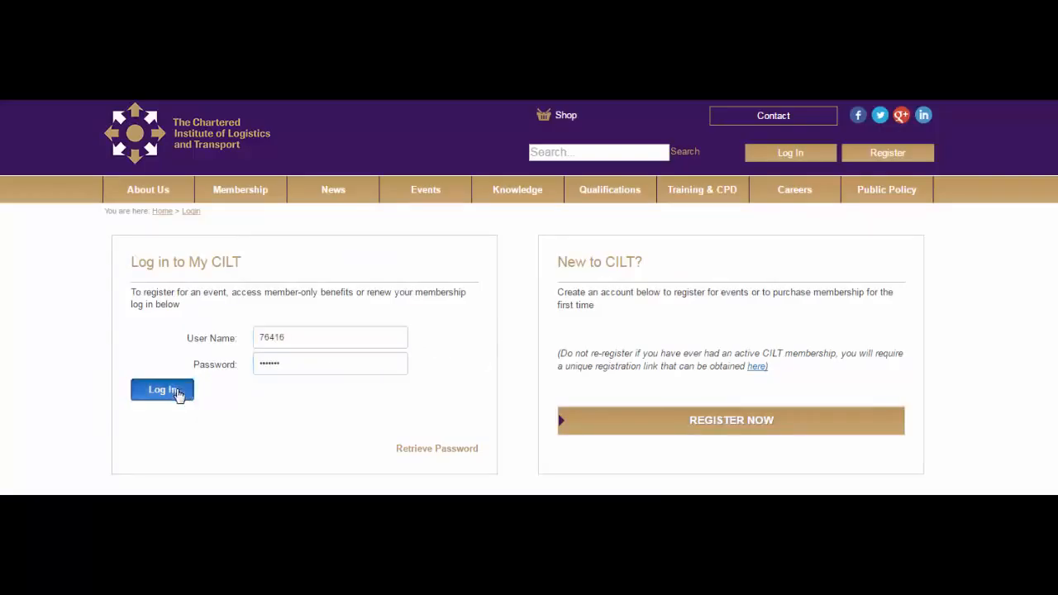
left_click(163, 390)
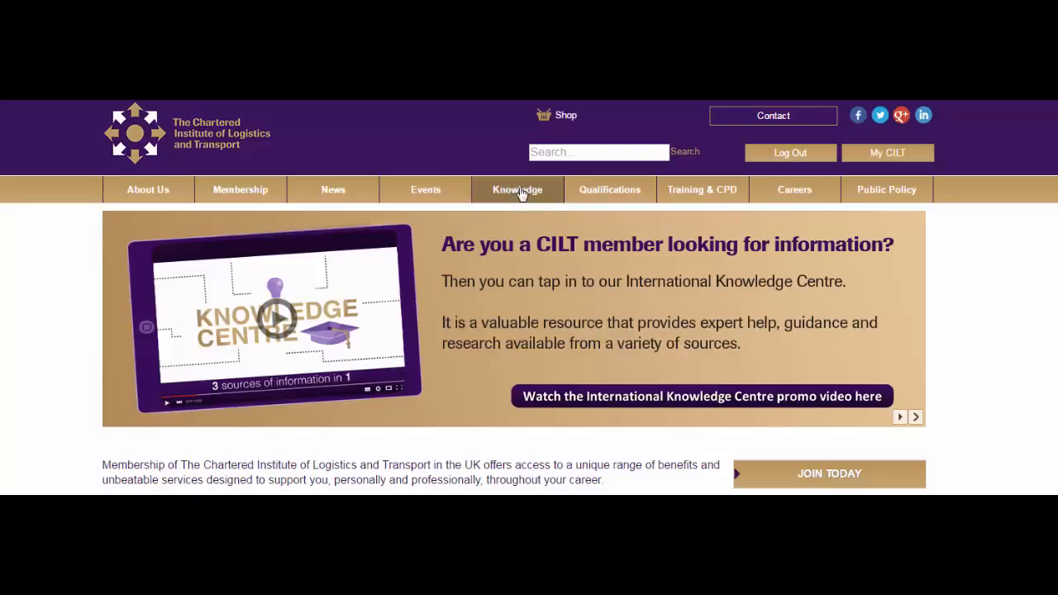
Go to the International Knowledge Centre page from the Knowledge menu
left_click(518, 188)
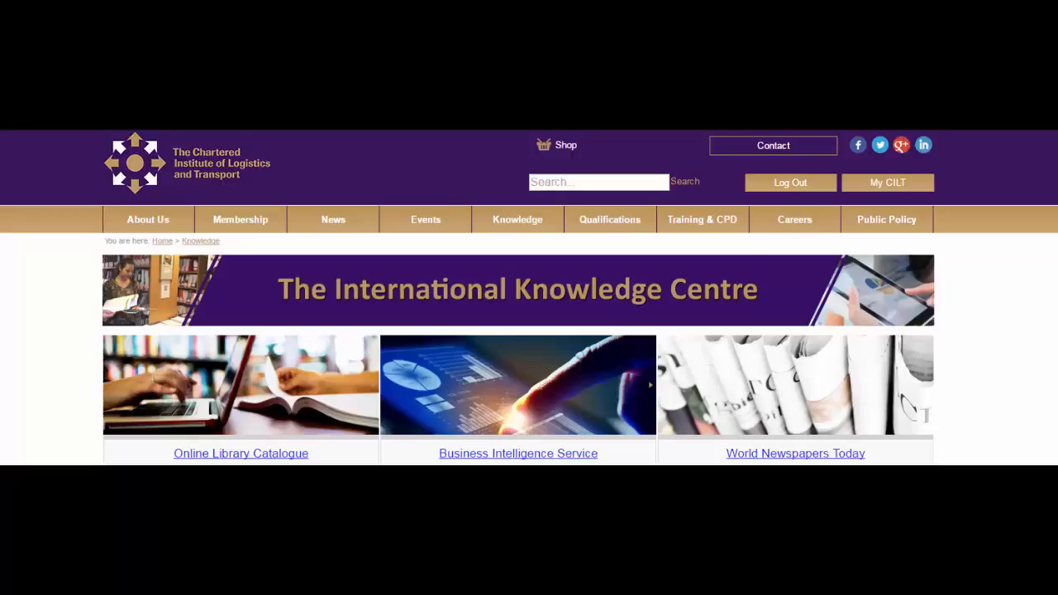
mouse_move(867, 346)
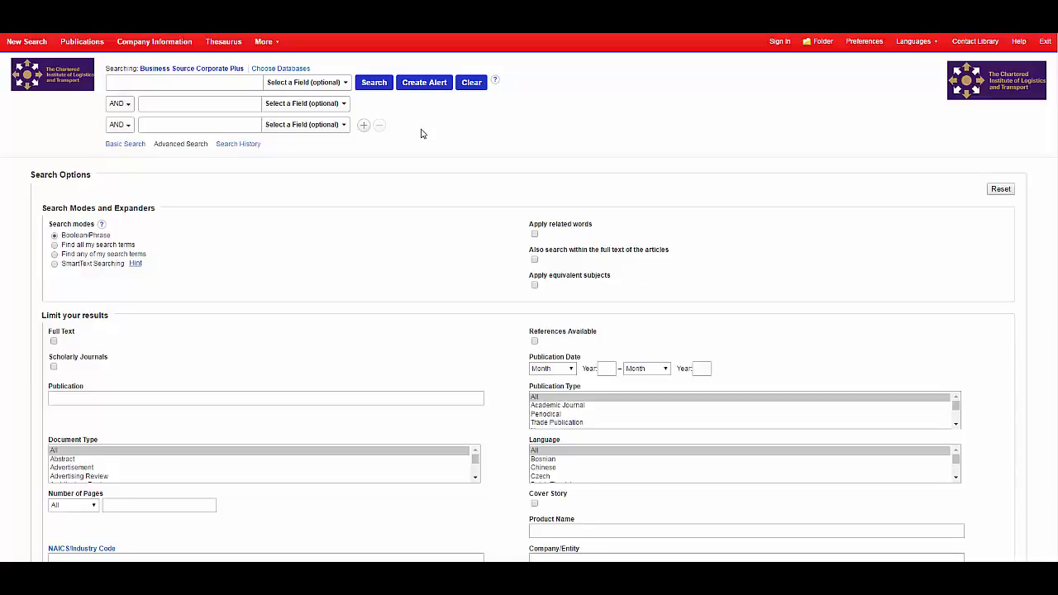
mouse_move(503, 158)
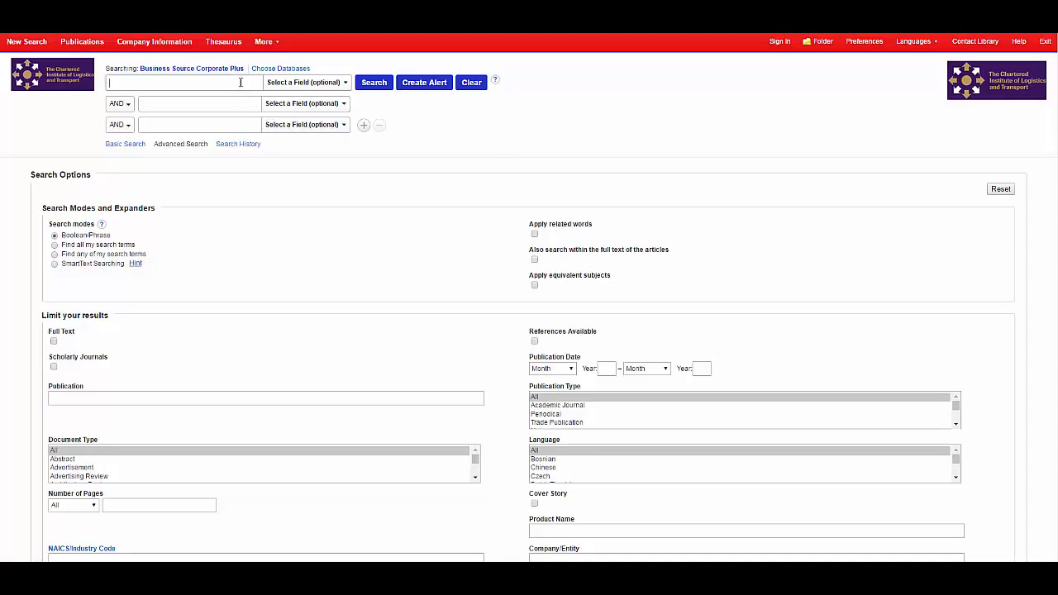
Enter the suggested 'supply chain' search phrase and limit results to full text
type("supply chai")
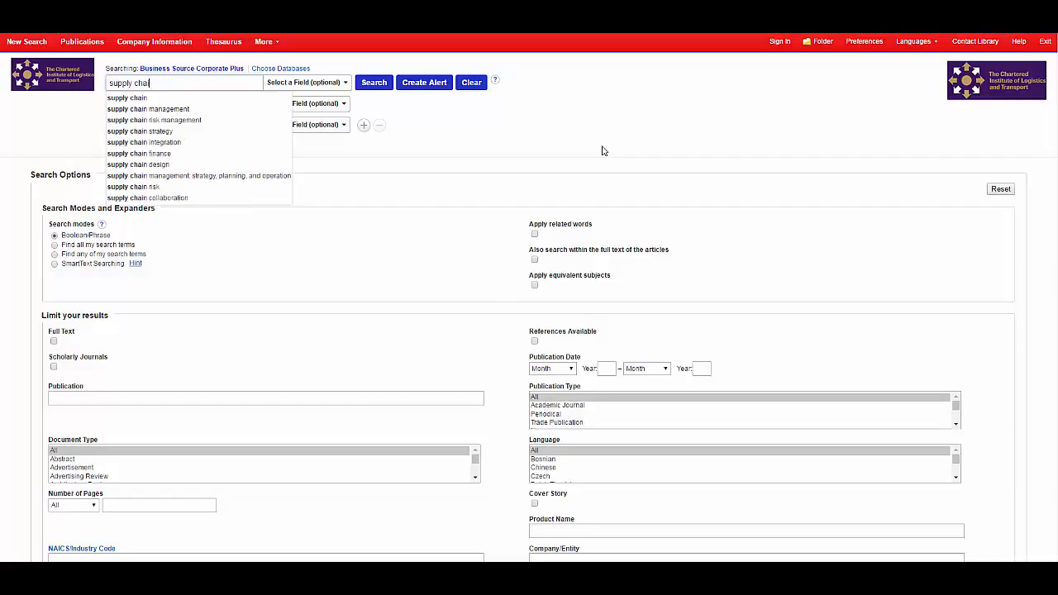
left_click(126, 98)
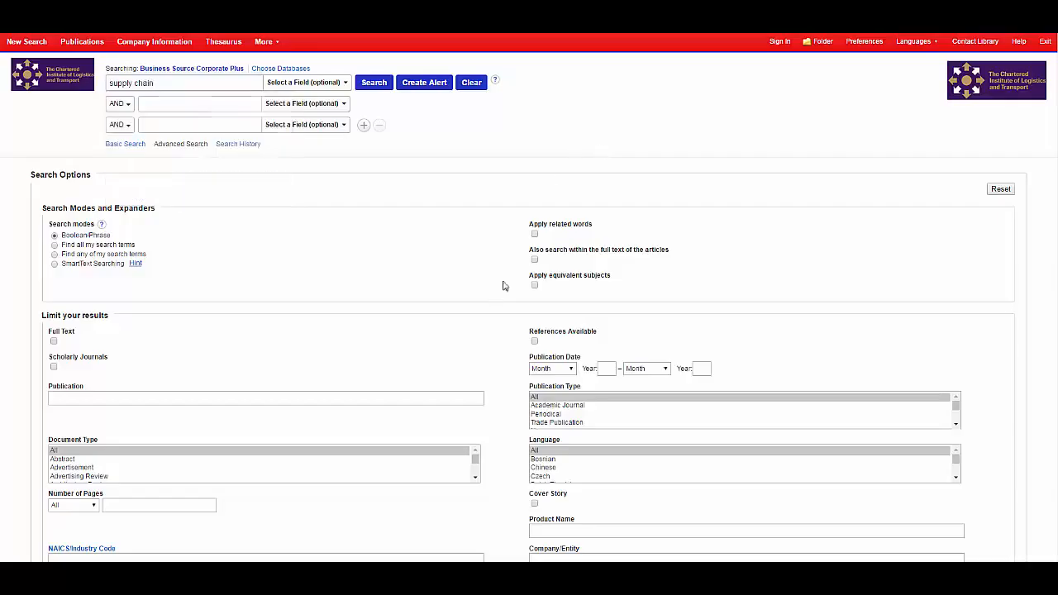
mouse_move(587, 376)
type("2016")
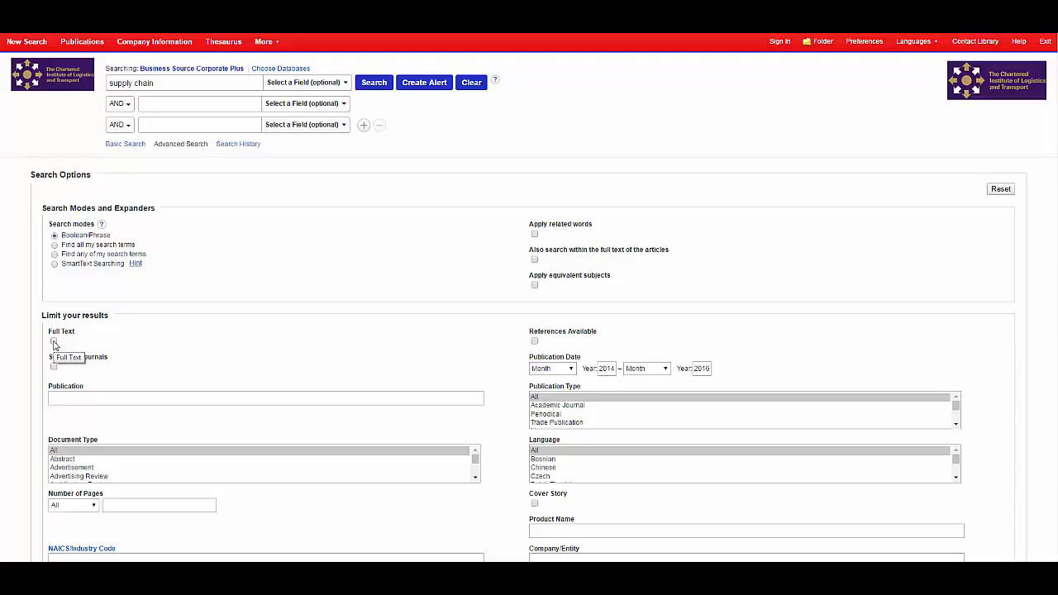
left_click(53, 341)
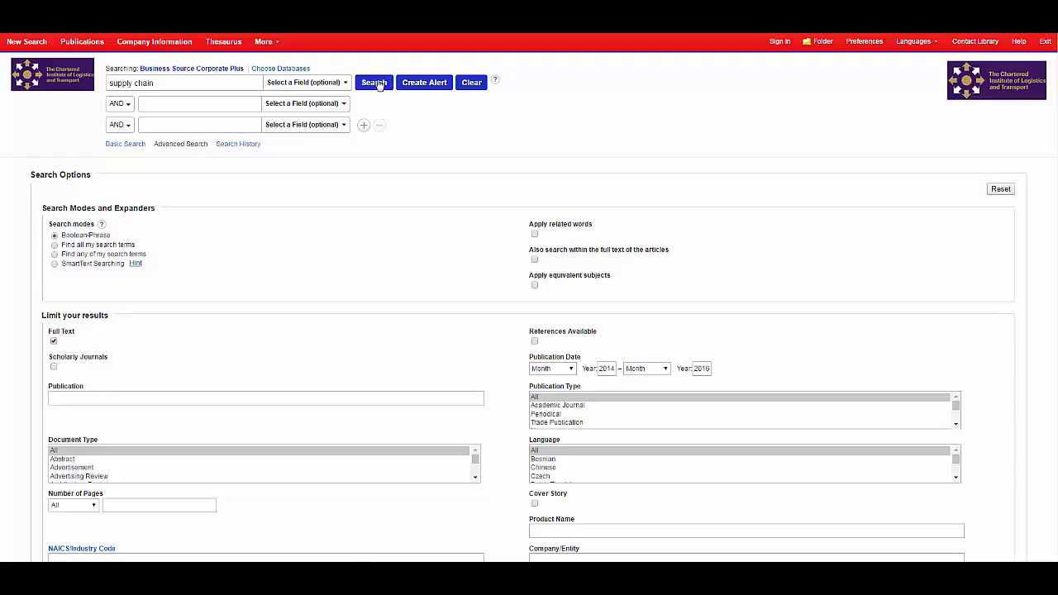
Run the supply chain search, returning about 27,000 full-text results
left_click(374, 83)
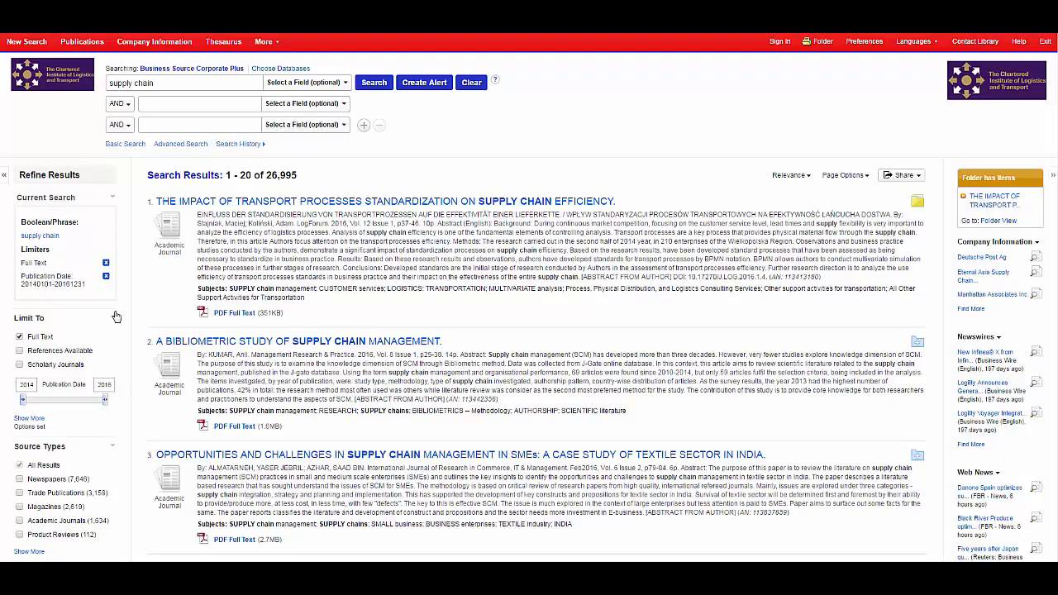
left_click(199, 103)
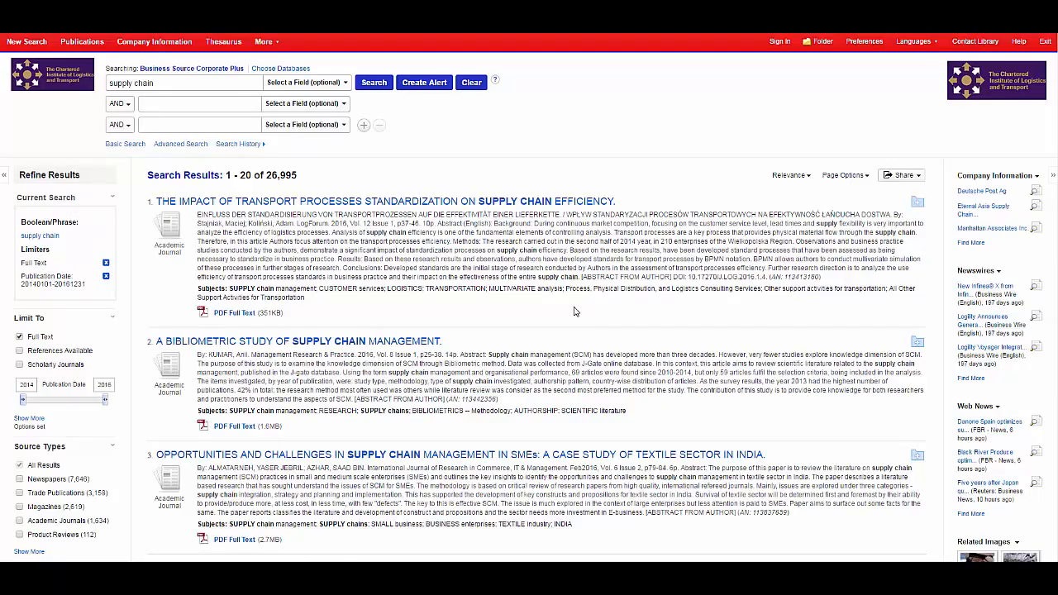
mouse_move(235, 312)
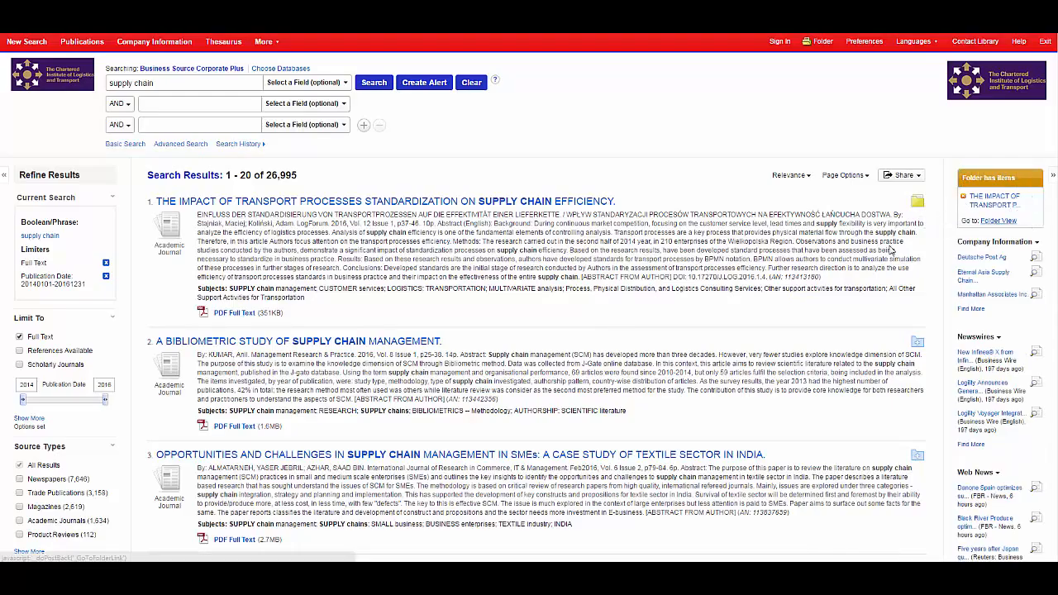
mouse_move(410, 168)
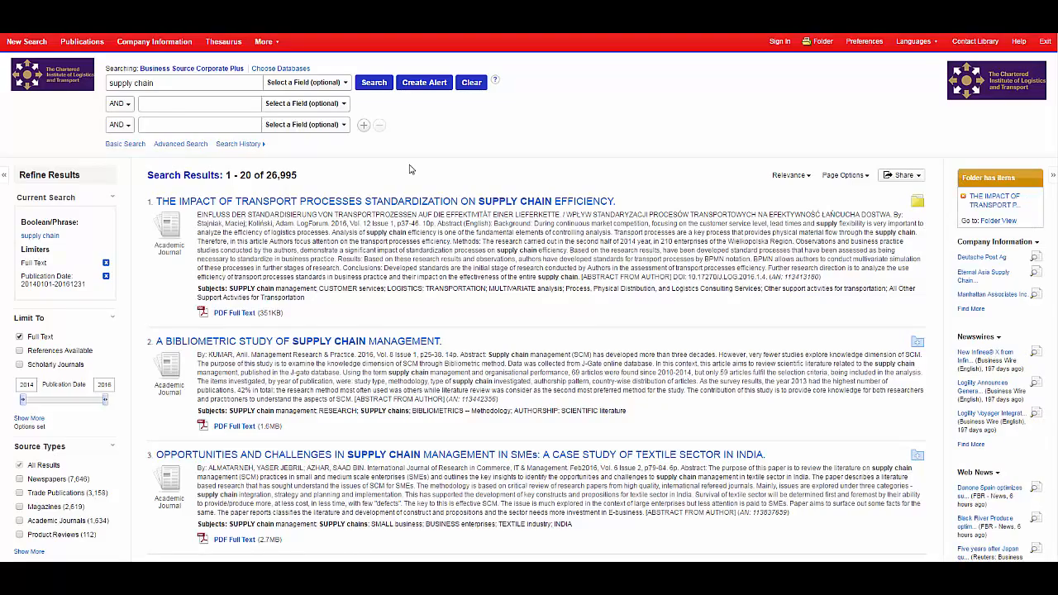
Browse the publications directory for titles matching 'germany'
left_click(81, 41)
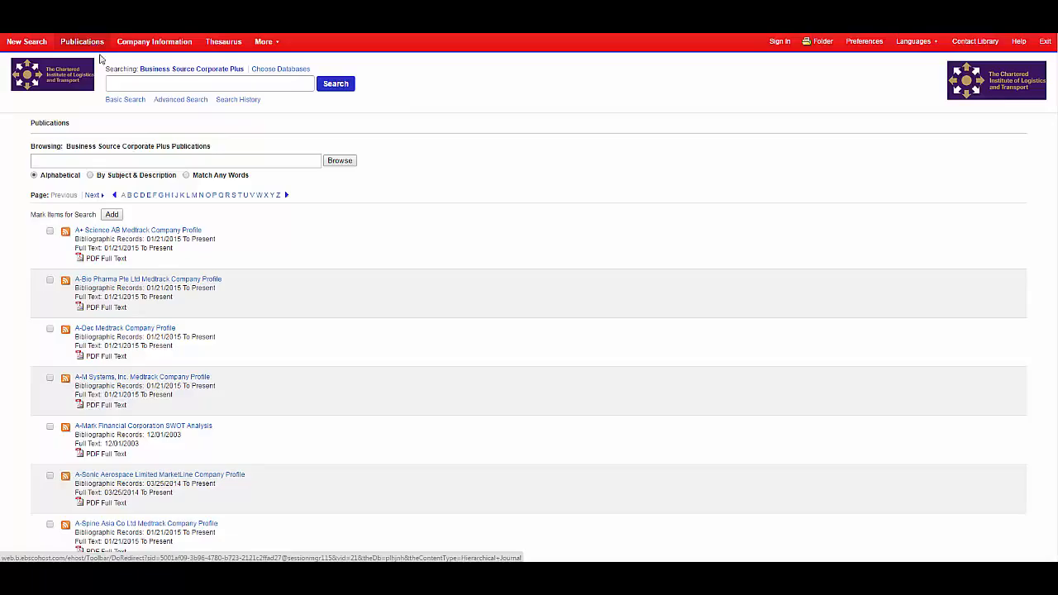
left_click(174, 160)
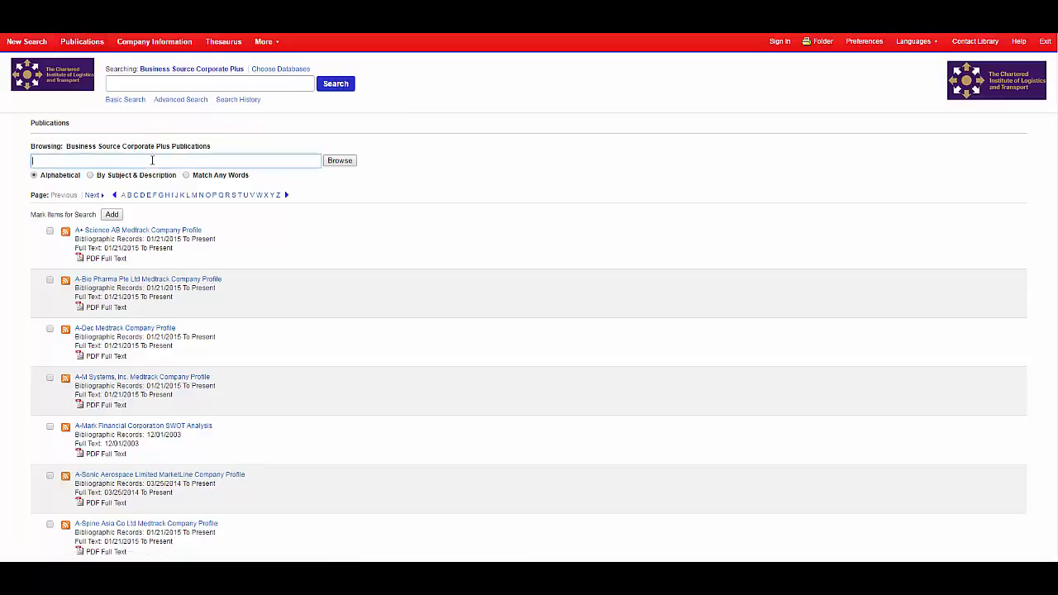
type("germany")
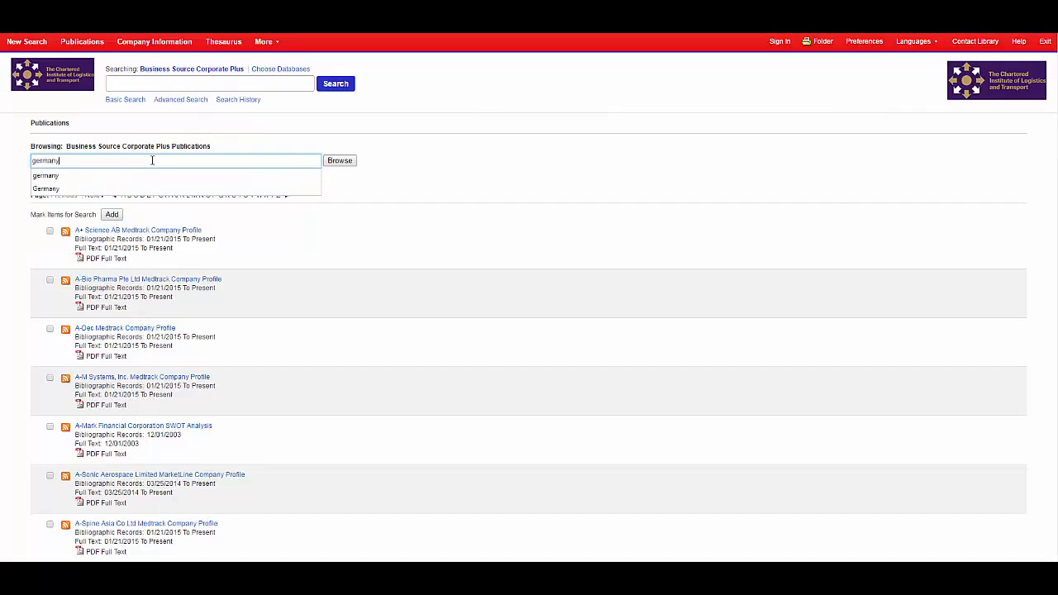
left_click(341, 160)
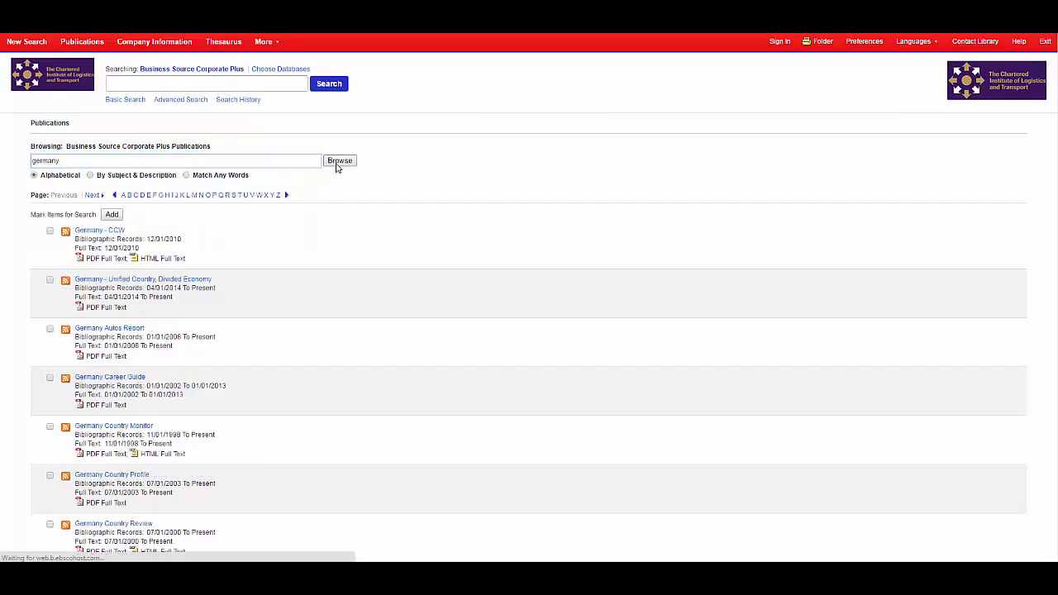
scroll("down", 3)
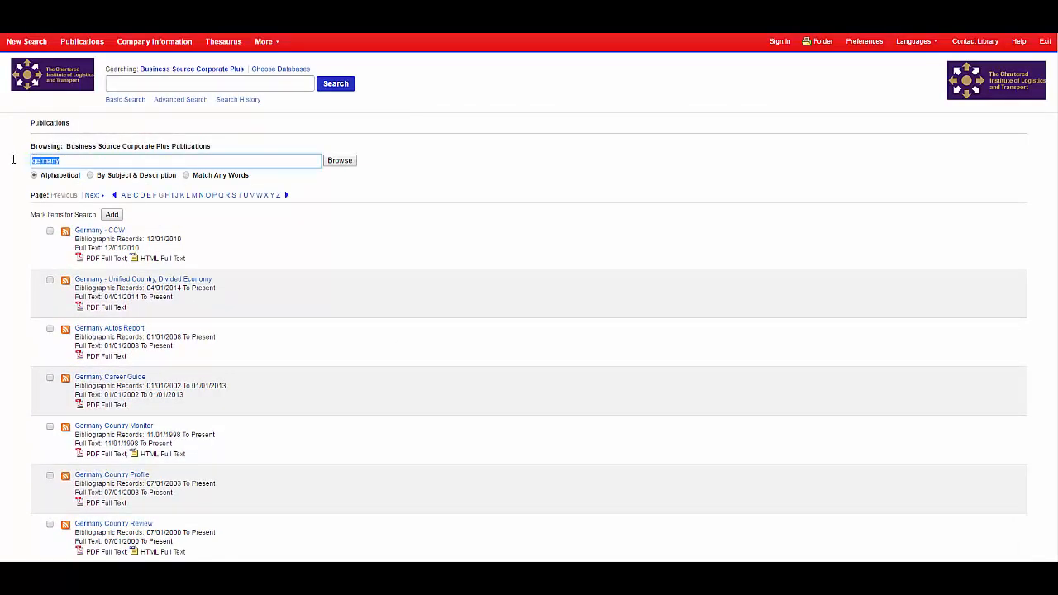
Browse publications for 'road', listing the Road Freight Industry Profile titles
type("road")
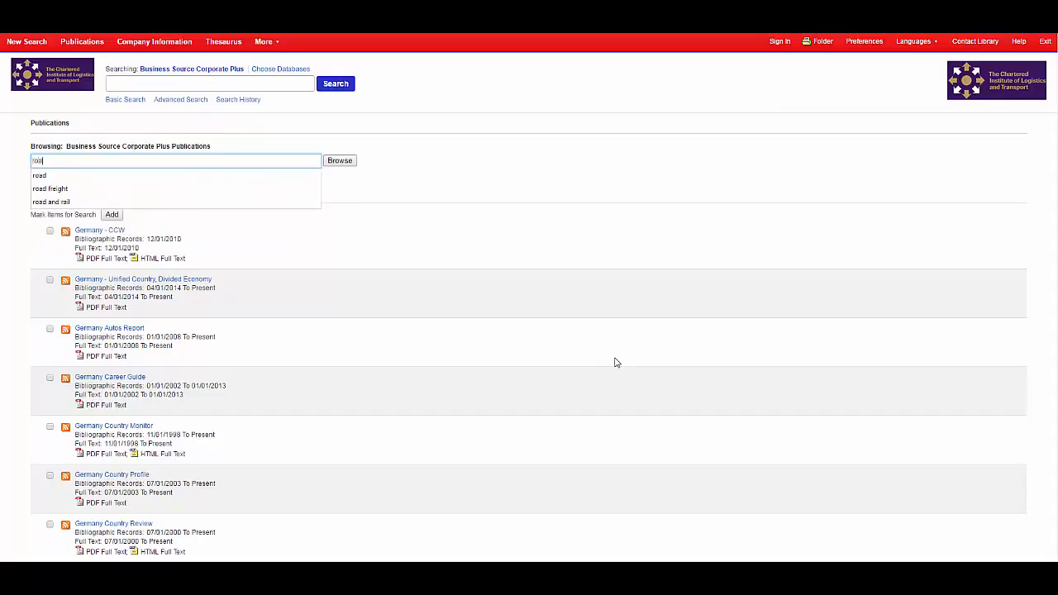
left_click(339, 160)
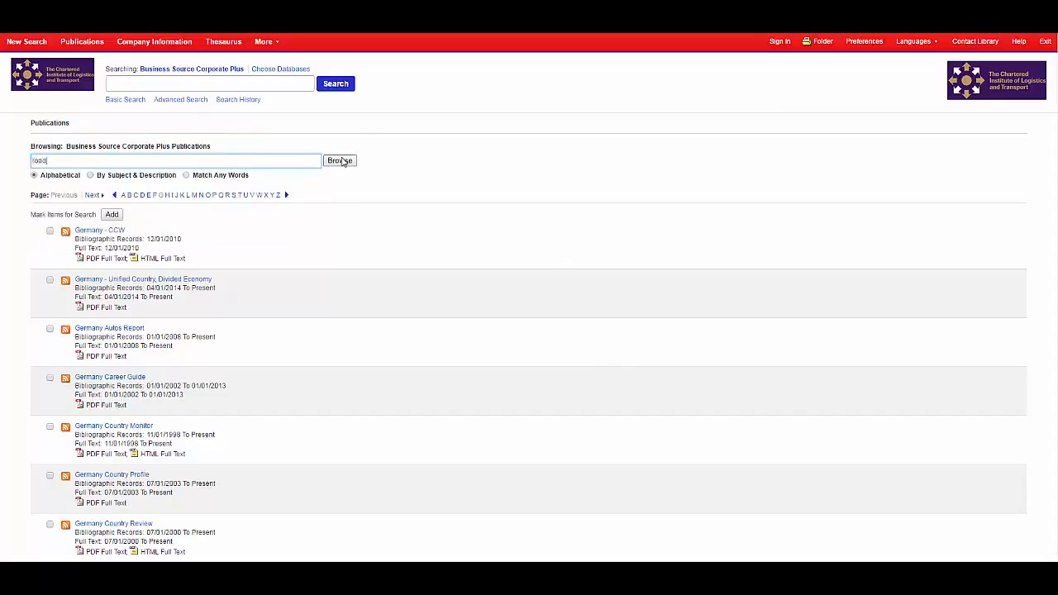
left_click(339, 160)
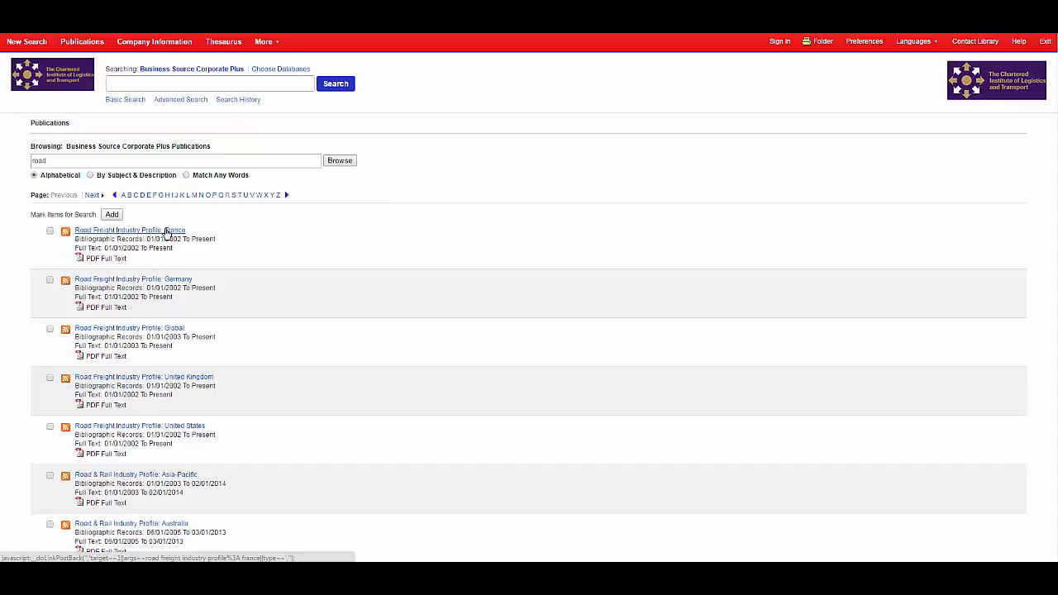
View the Road Freight Industry Profile: France record and its October 2015 issue
left_click(129, 230)
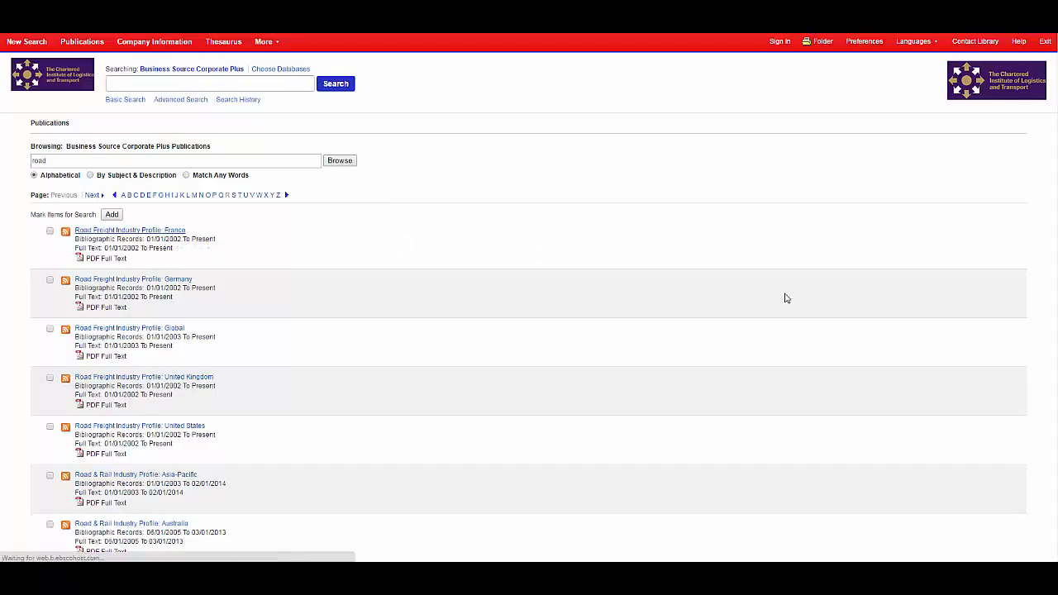
left_click(129, 230)
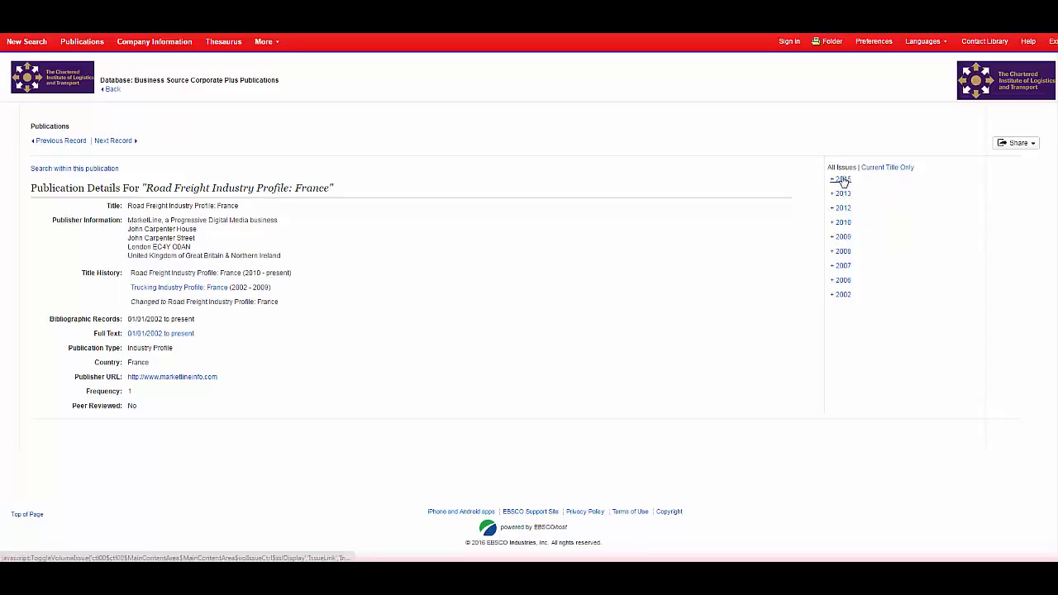
left_click(834, 179)
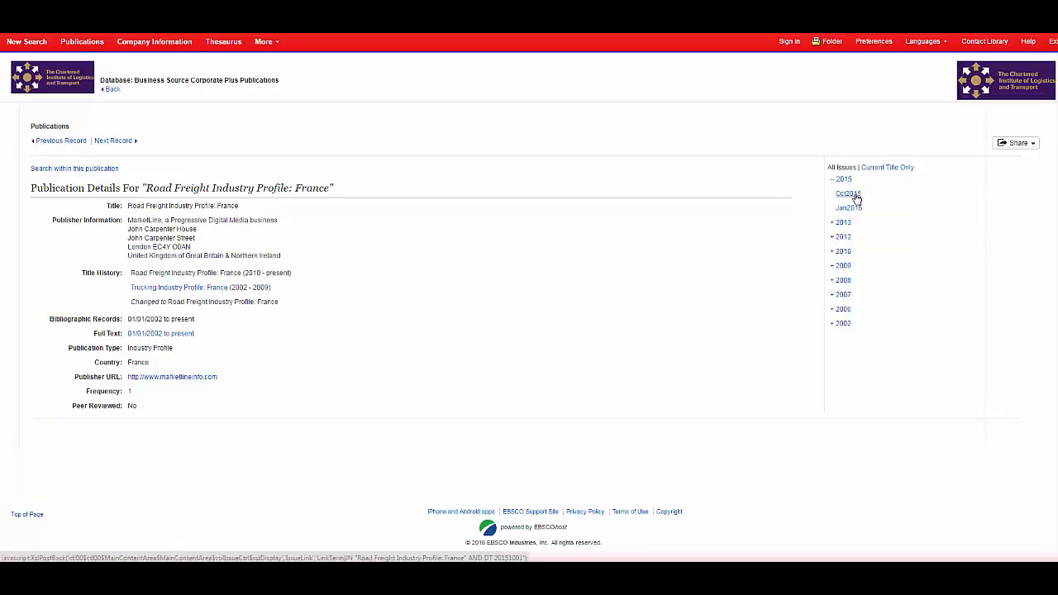
left_click(846, 193)
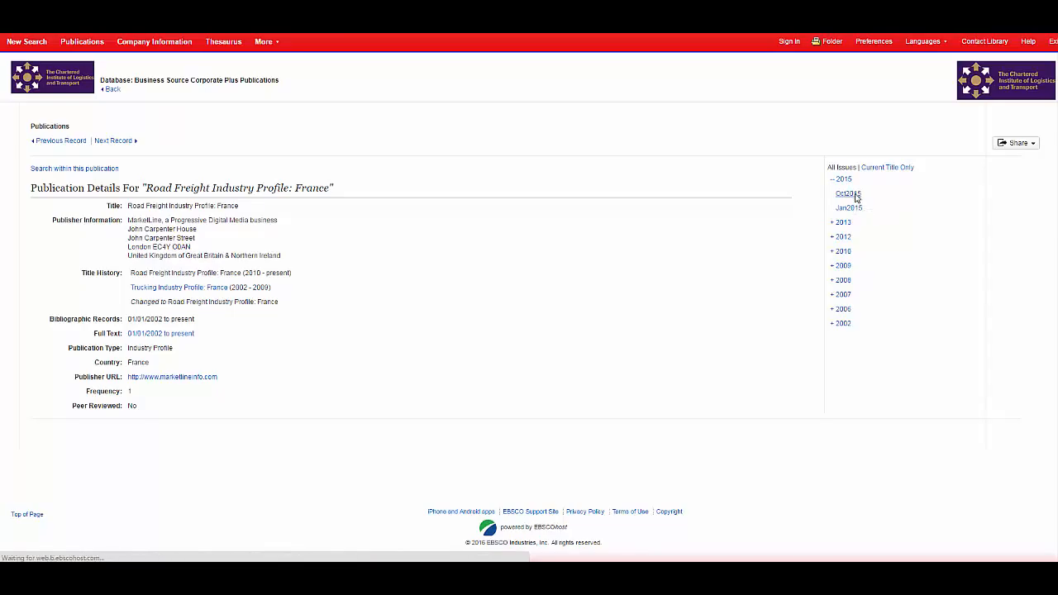
left_click(849, 193)
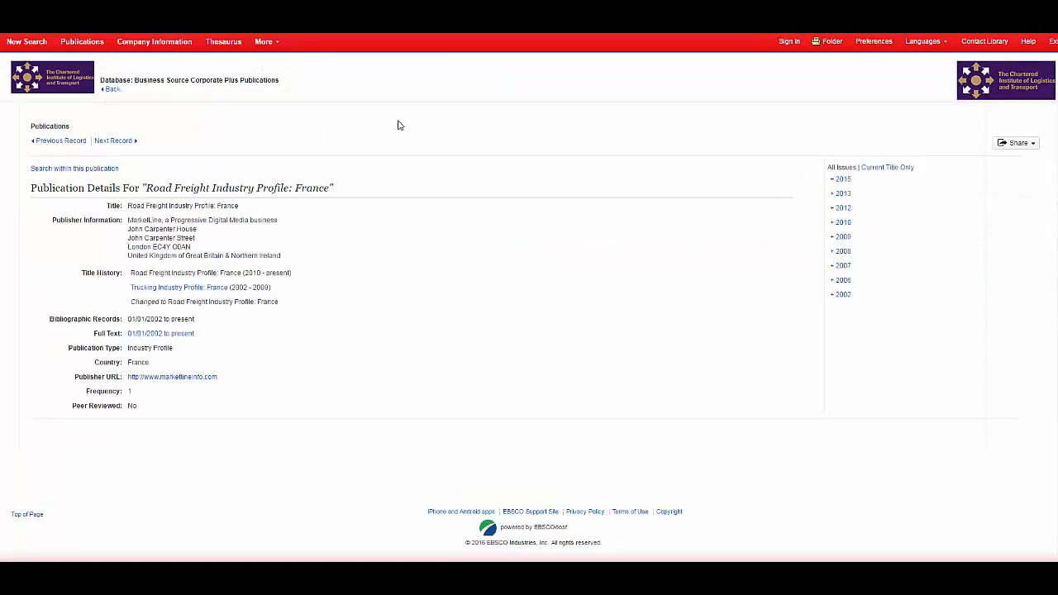
Switch from More to the Company Profiles browse listing
left_click(265, 41)
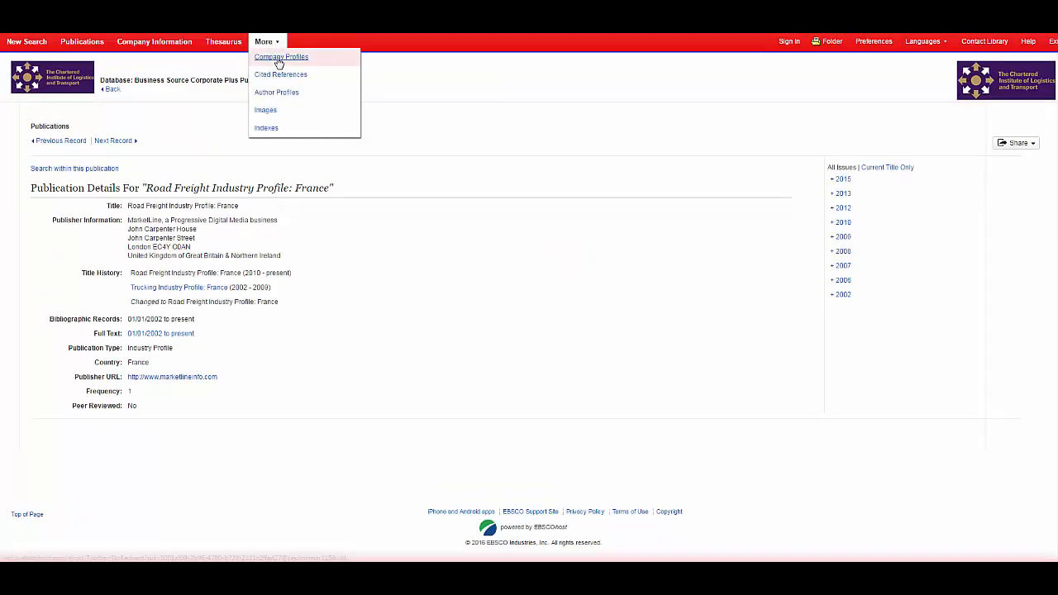
left_click(281, 56)
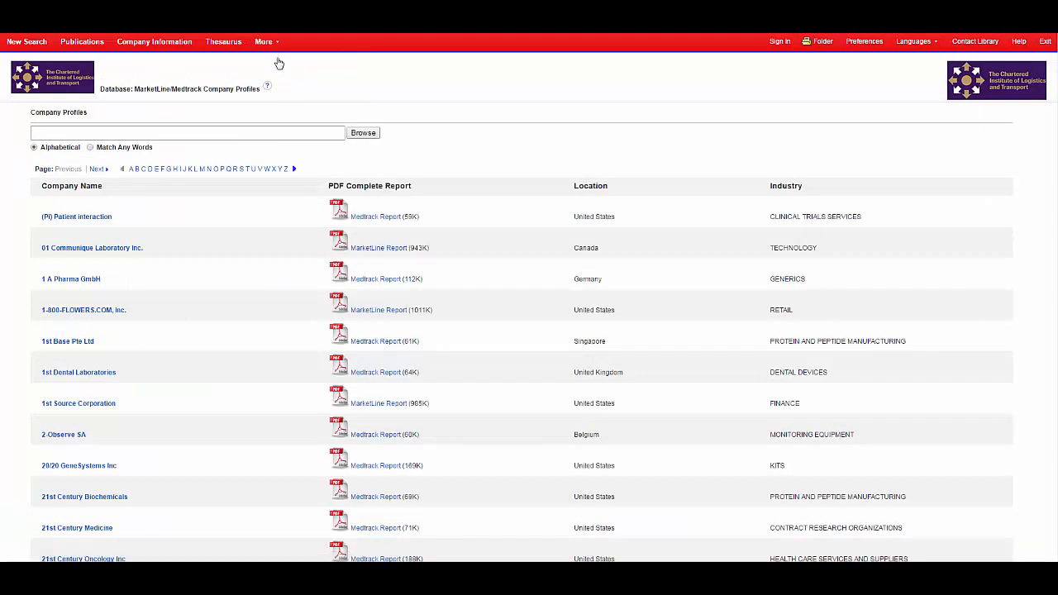
mouse_move(416, 139)
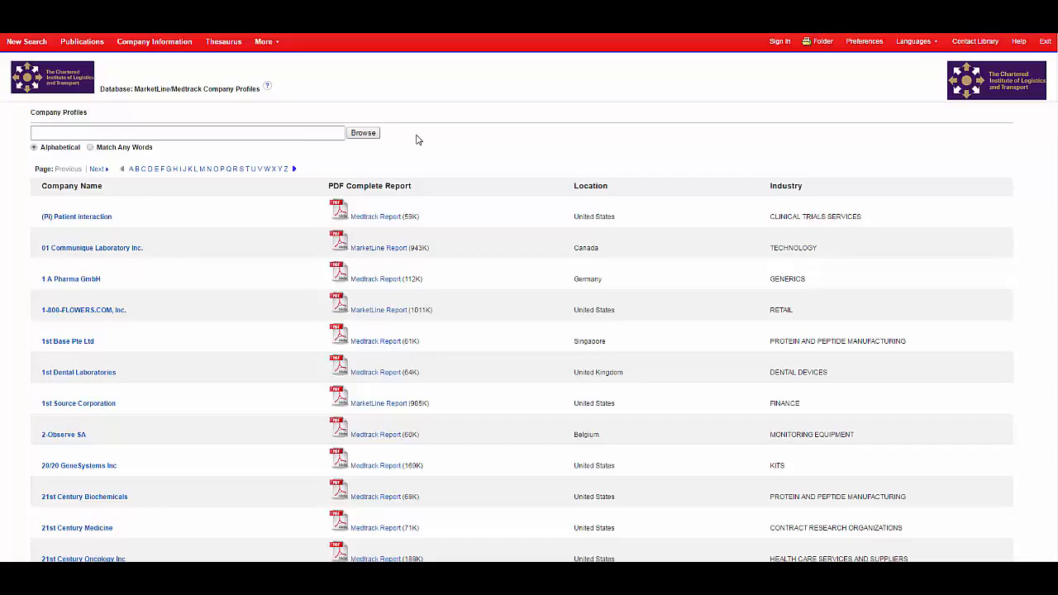
Browse company profiles for 'national express', listing National Express Group PLC
left_click(188, 132)
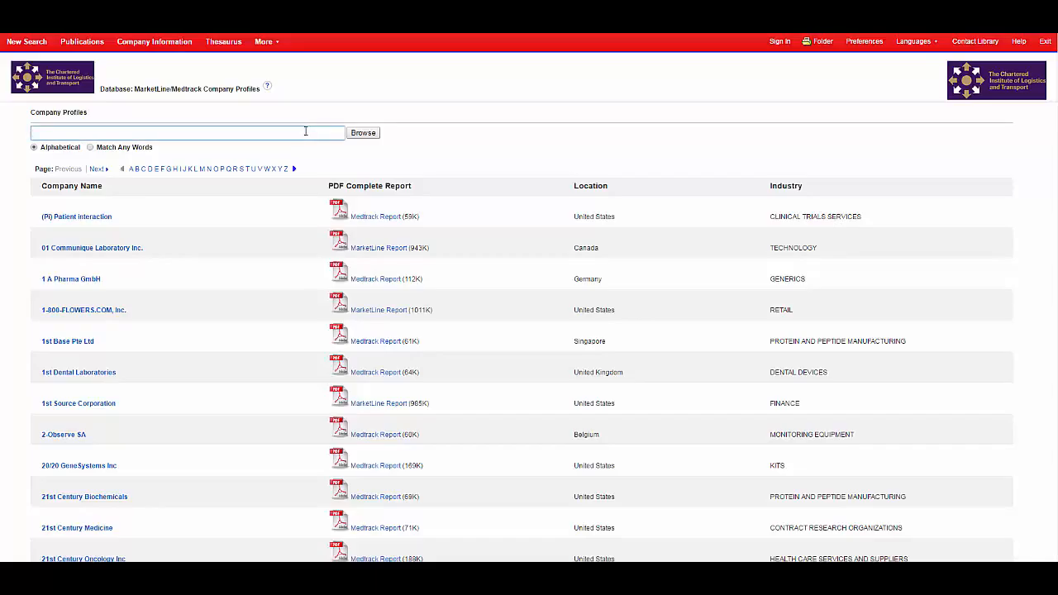
type("national express")
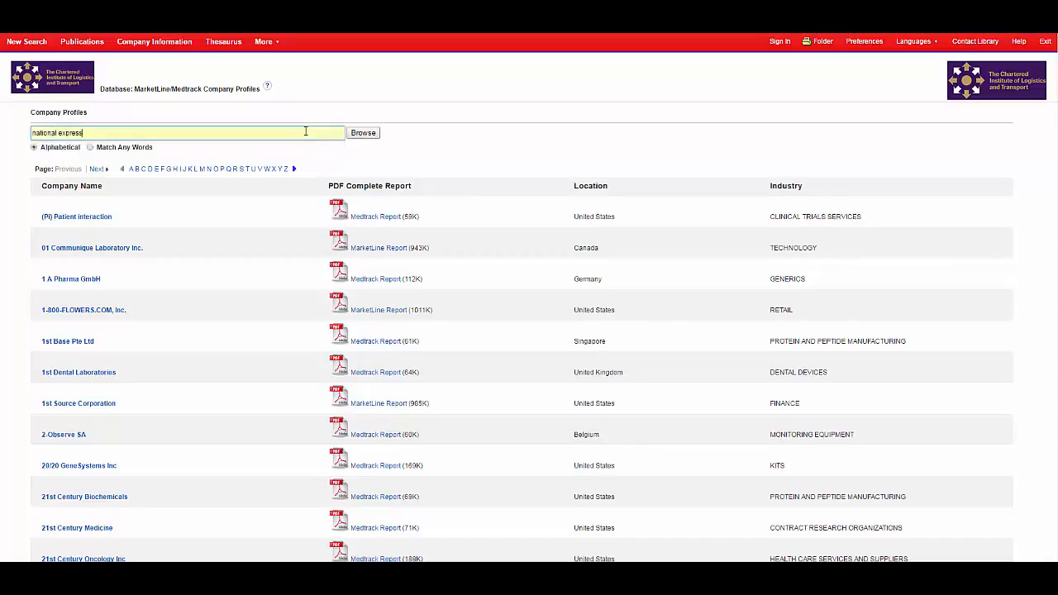
left_click(364, 132)
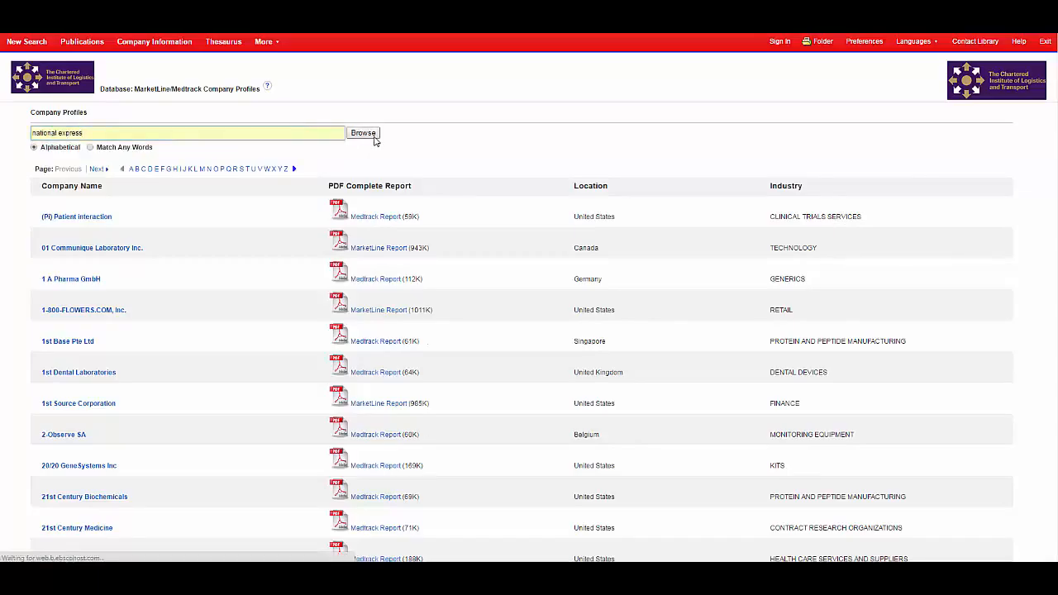
left_click(364, 132)
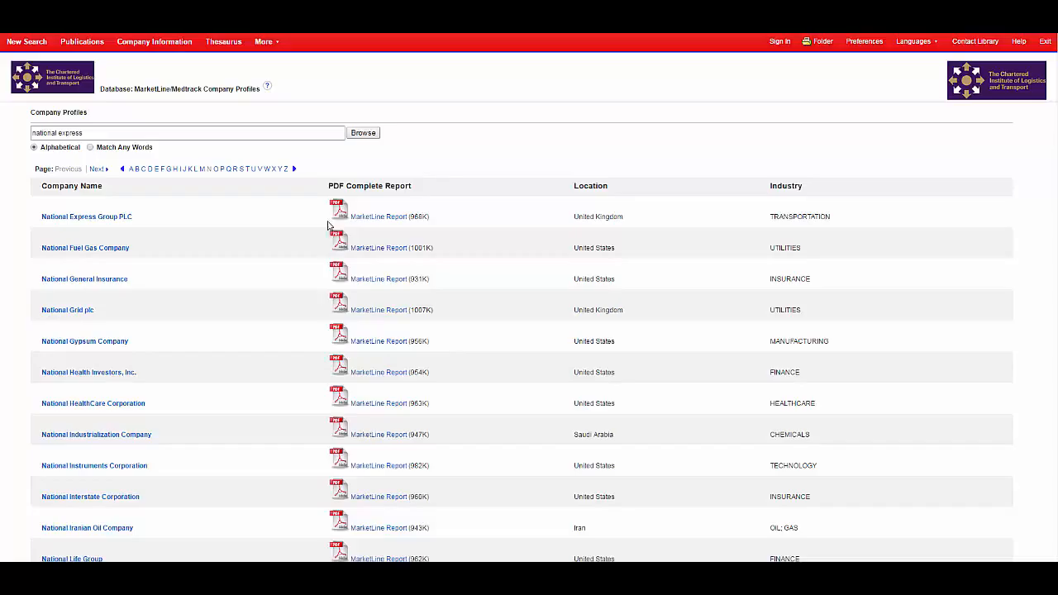
mouse_move(381, 216)
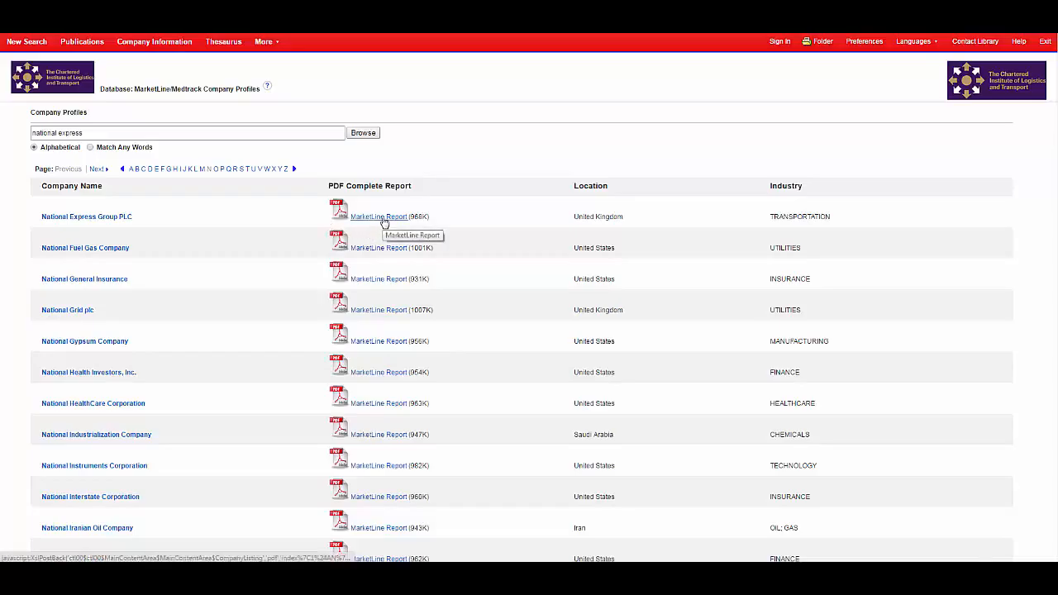